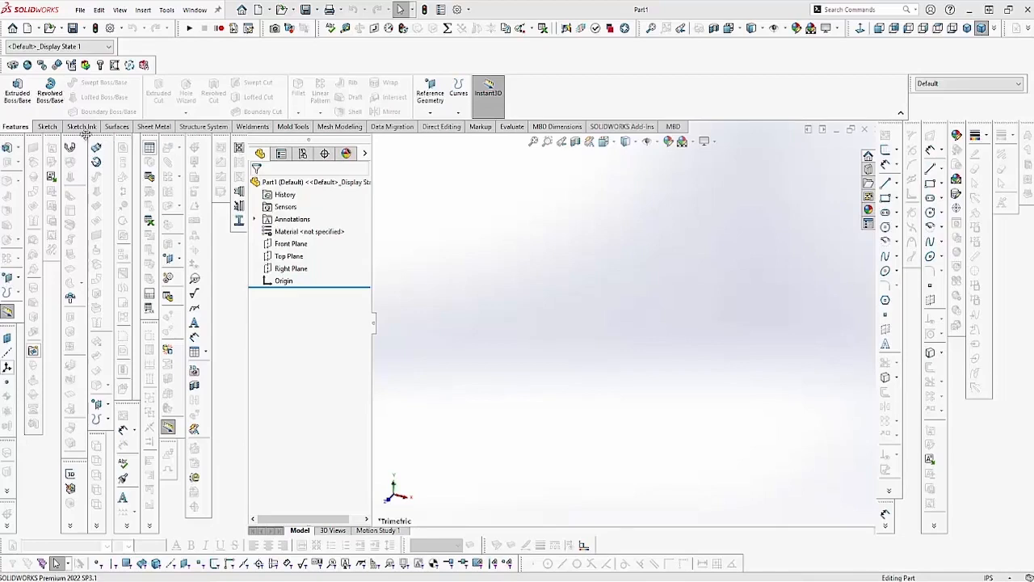
- Display the SOLIDWORKS toolbar list to see which toolbars are currently enabled
right_click(678, 141)
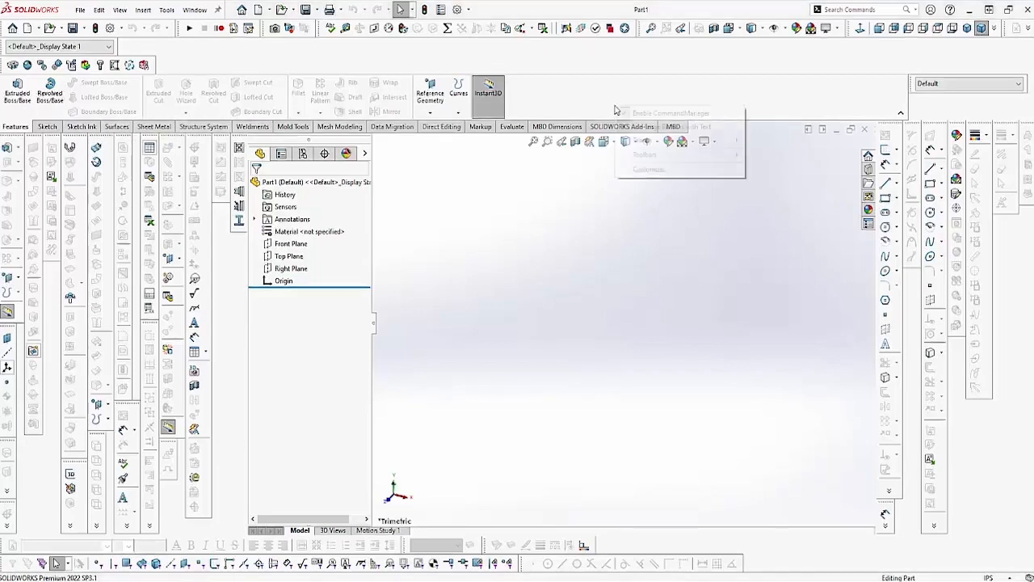
click(645, 155)
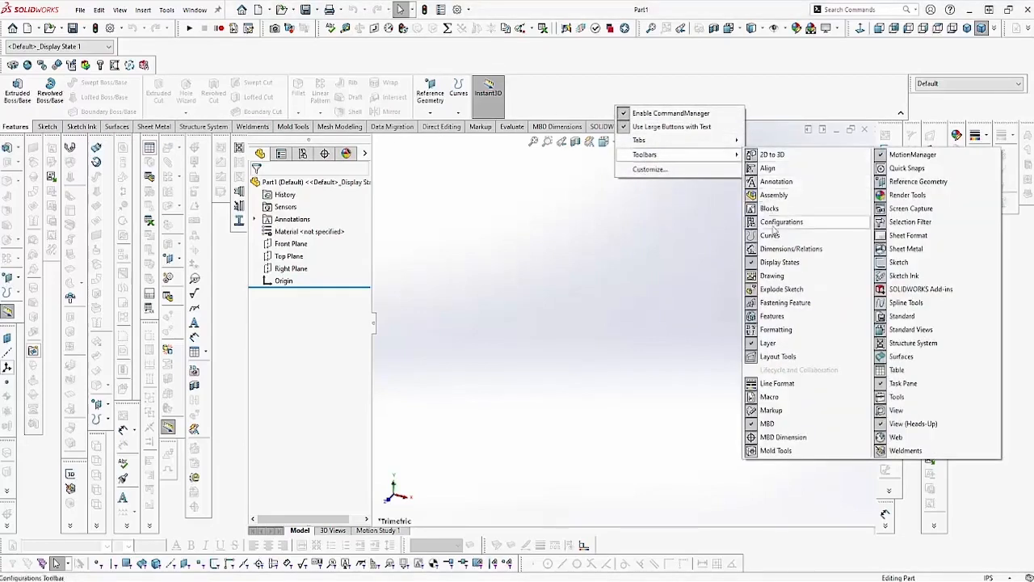
mouse_move(788, 418)
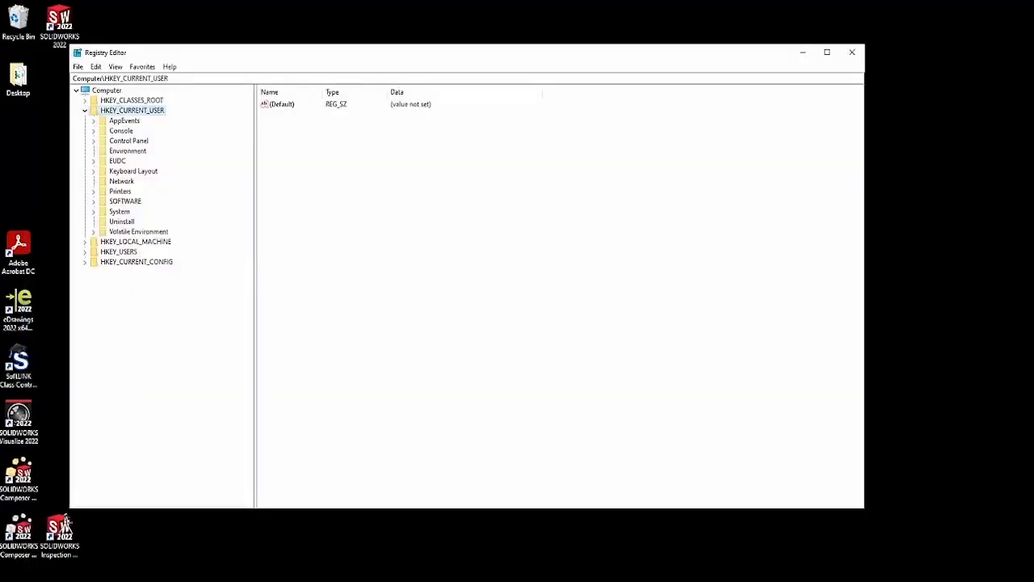
mouse_move(93, 113)
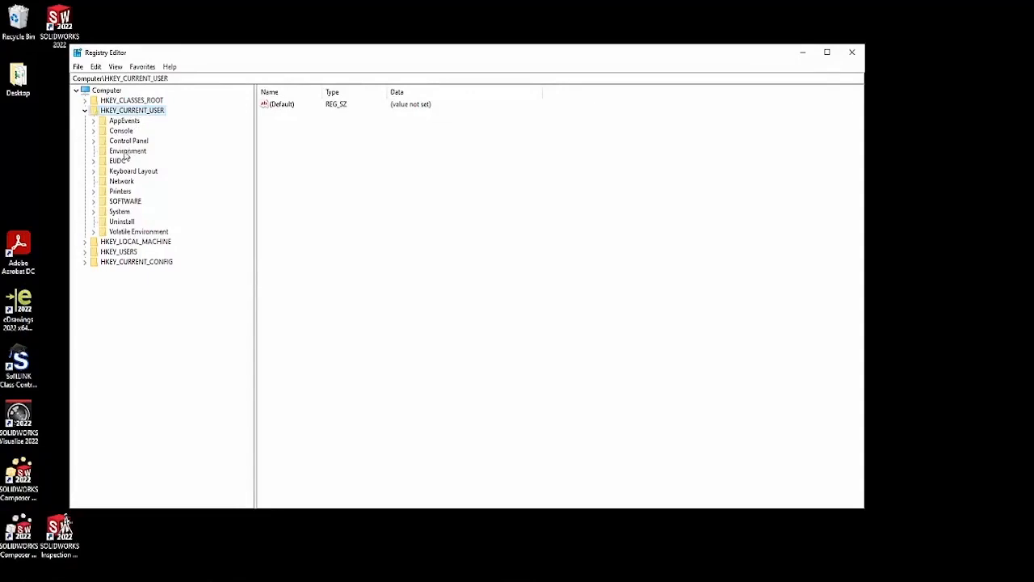
- Expand HKEY_CURRENT_USER SOFTWARE and SolidWorks keys to reveal SOLIDWORKS 2022
click(93, 200)
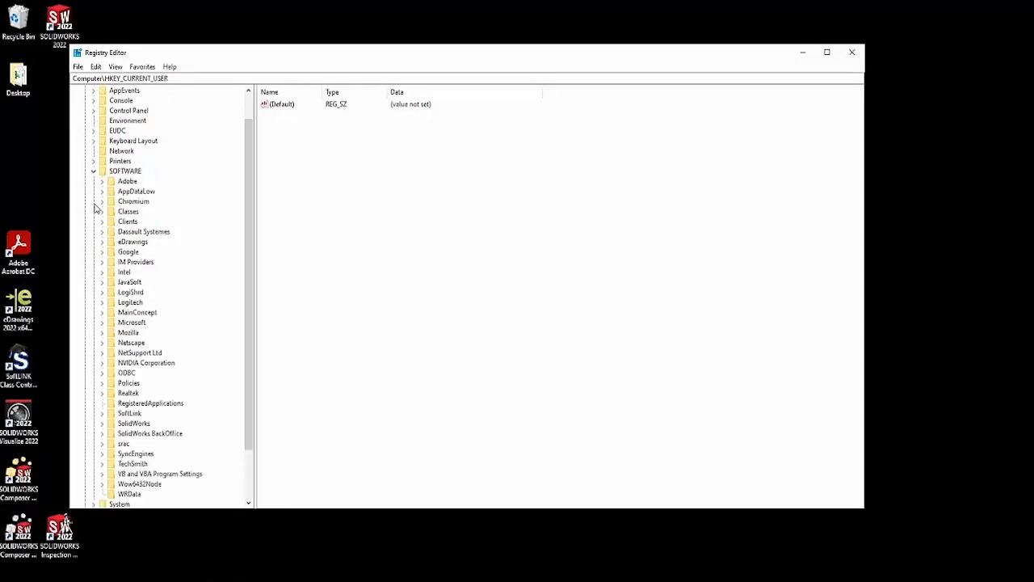
mouse_move(109, 396)
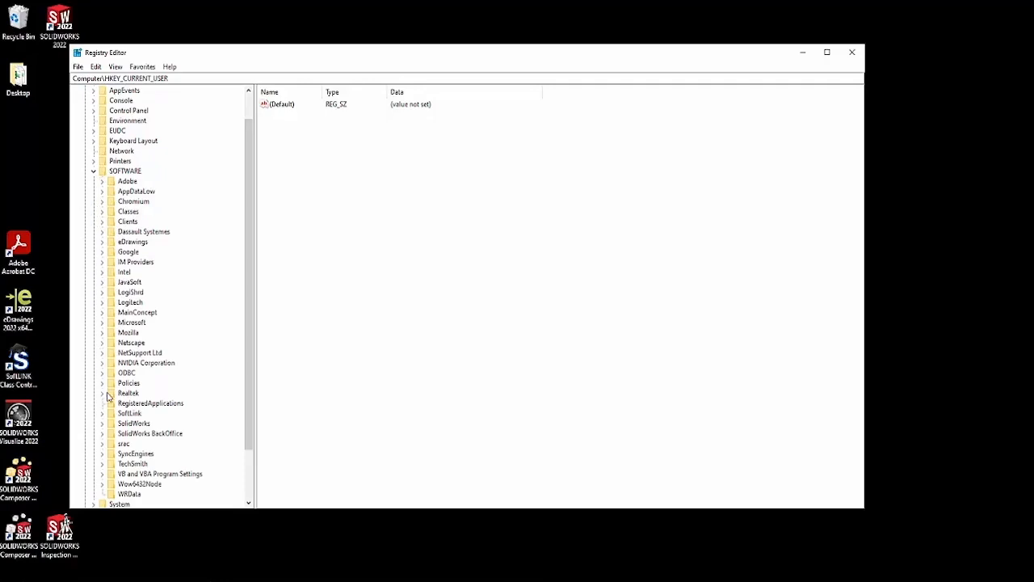
click(102, 423)
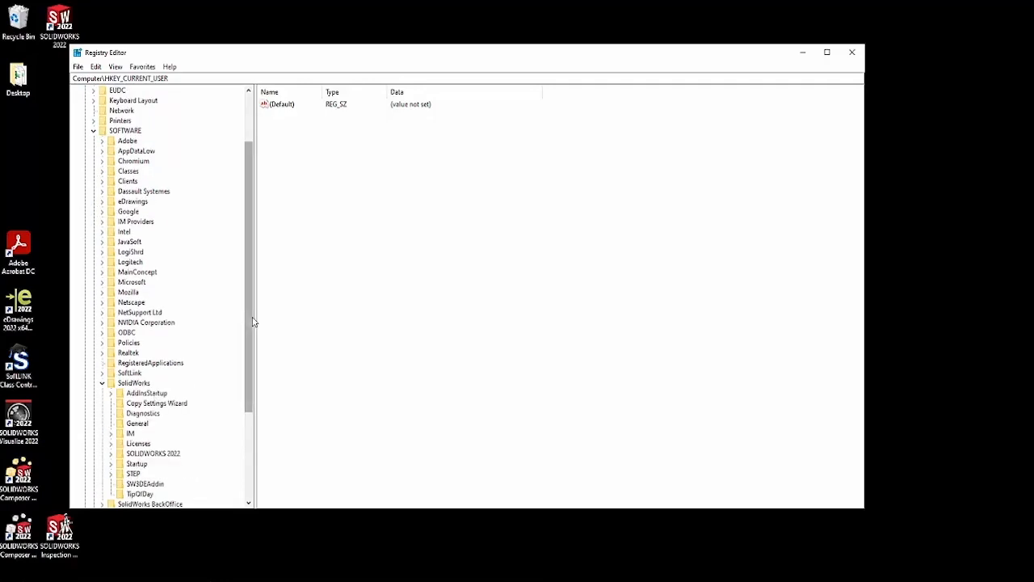
scroll(down, 3)
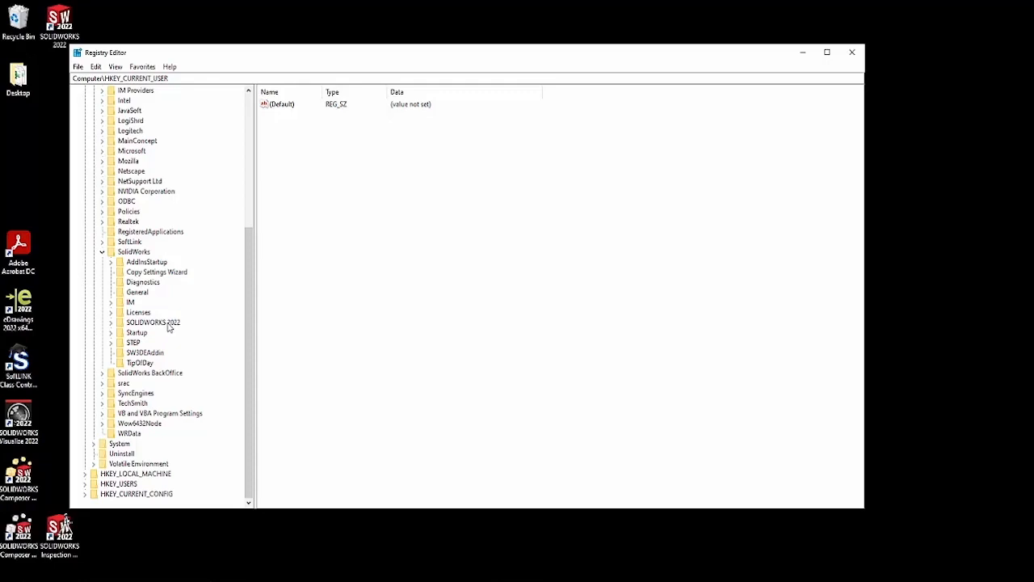
- Rename the SOLIDWORKS 2022 registry key, accept the license on relaunch, and start a new part
right_click(152, 322)
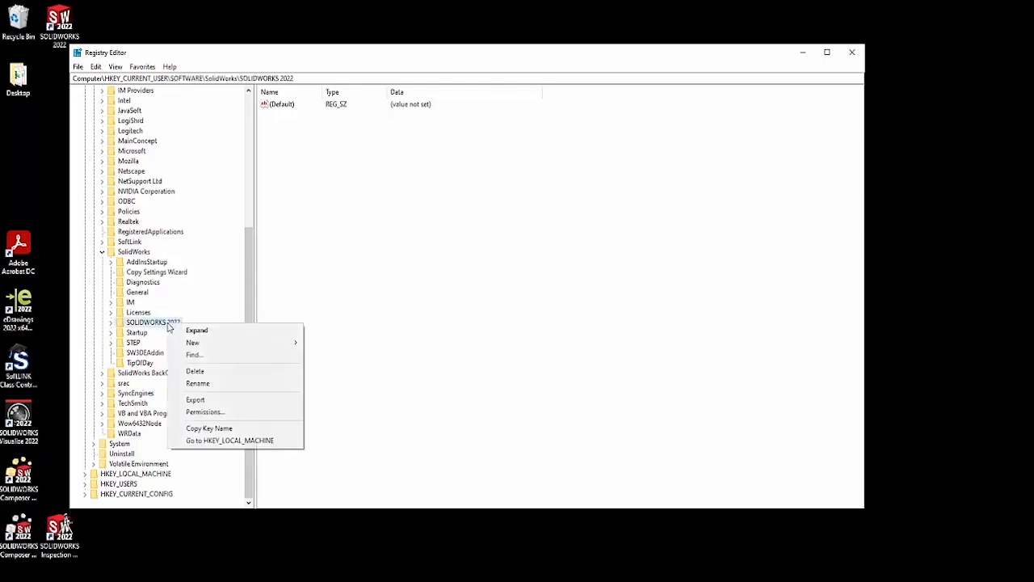
click(198, 383)
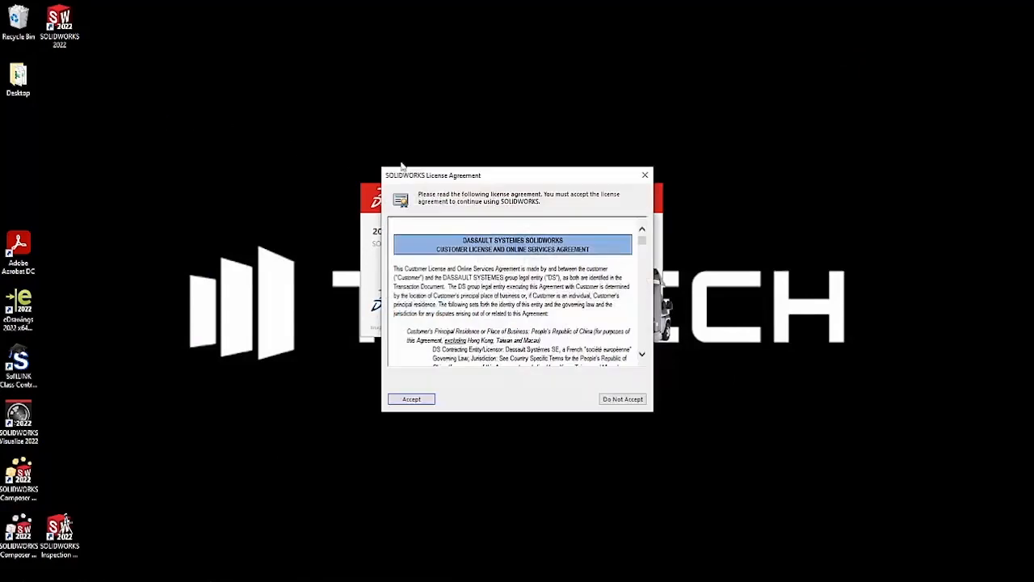
click(411, 398)
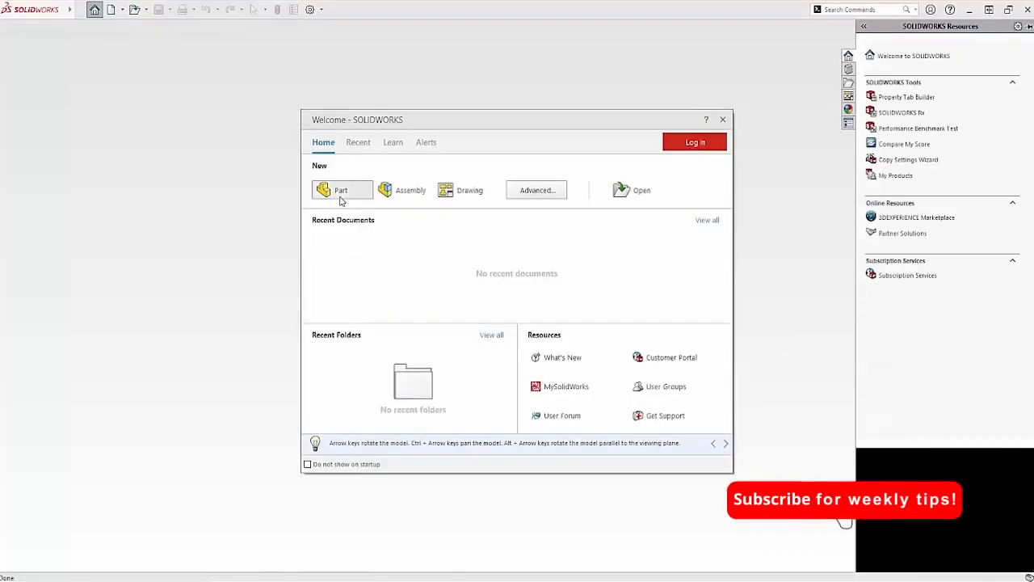
click(341, 190)
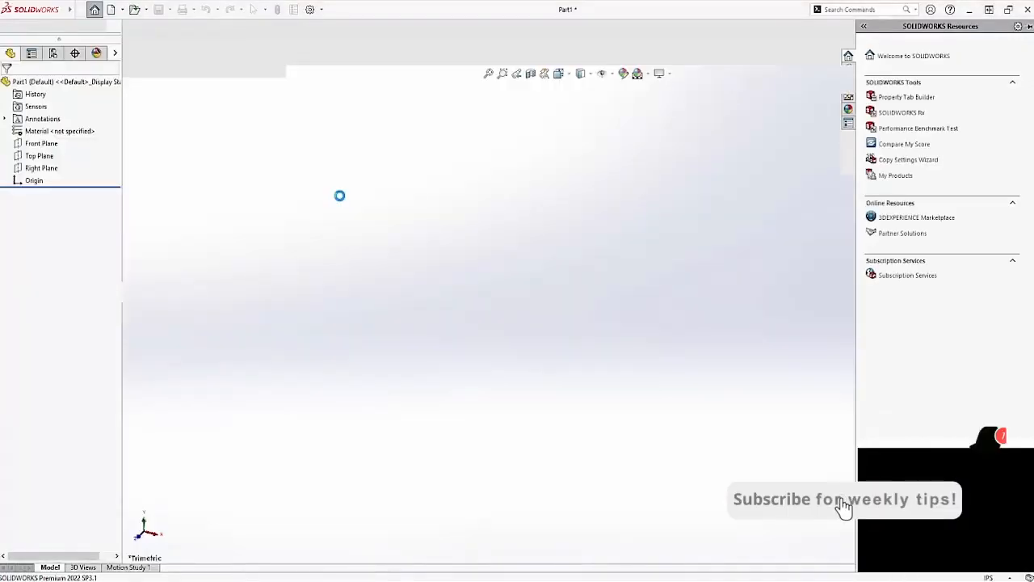